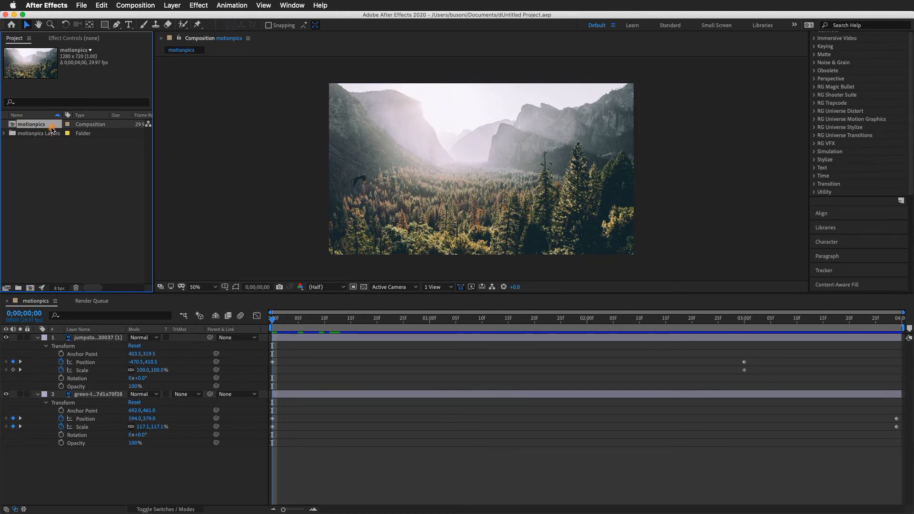
Select the motionpics composition in the Project panel as the export item.
{"action": "left_click", "coordinate": [31, 124]}
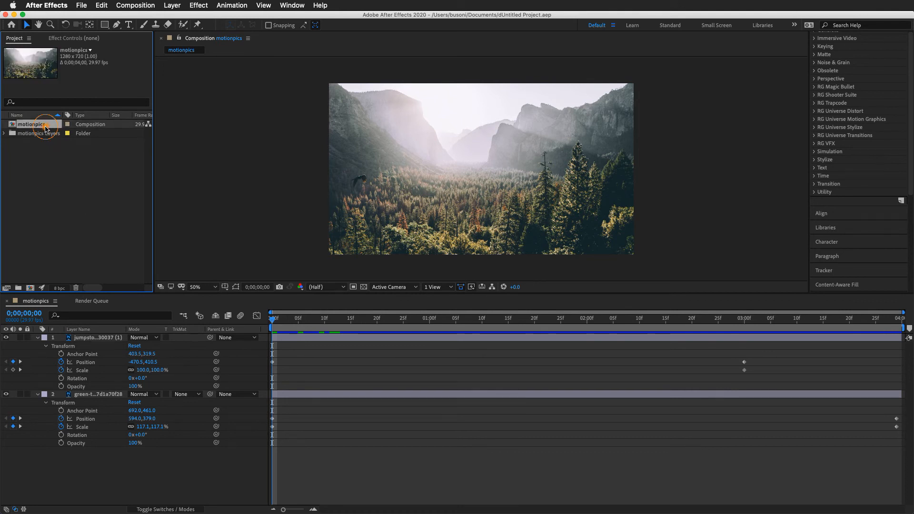
Queue motionpics in Adobe Media Encoder via File > Export.
{"action": "left_click", "coordinate": [81, 6]}
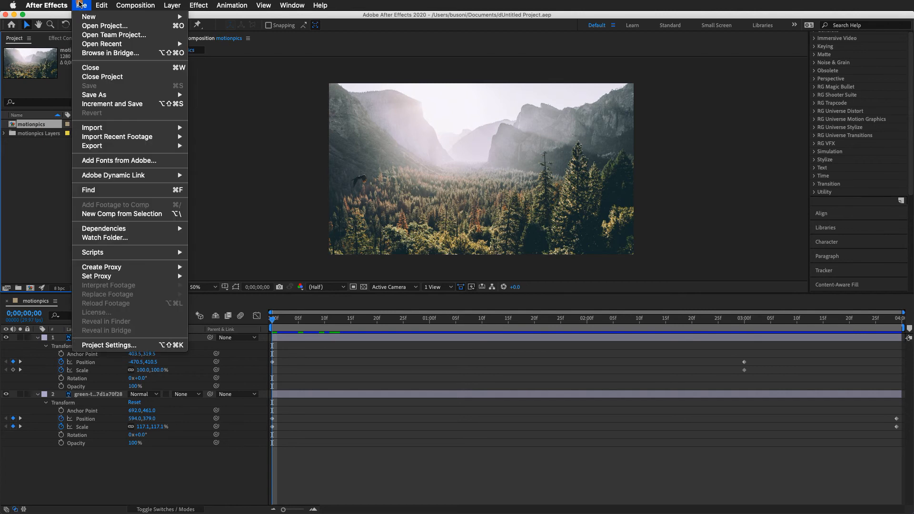
{"action": "mouse_move", "coordinate": [92, 145]}
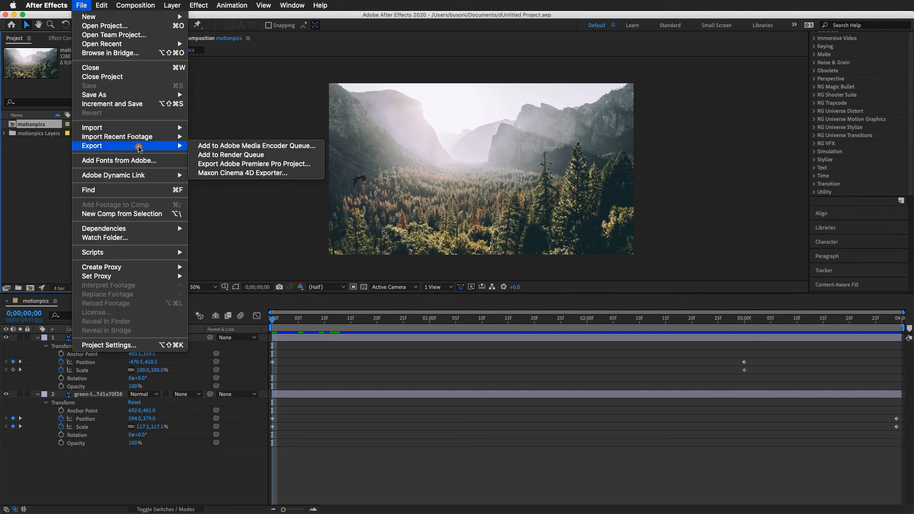
{"action": "mouse_move", "coordinate": [256, 146]}
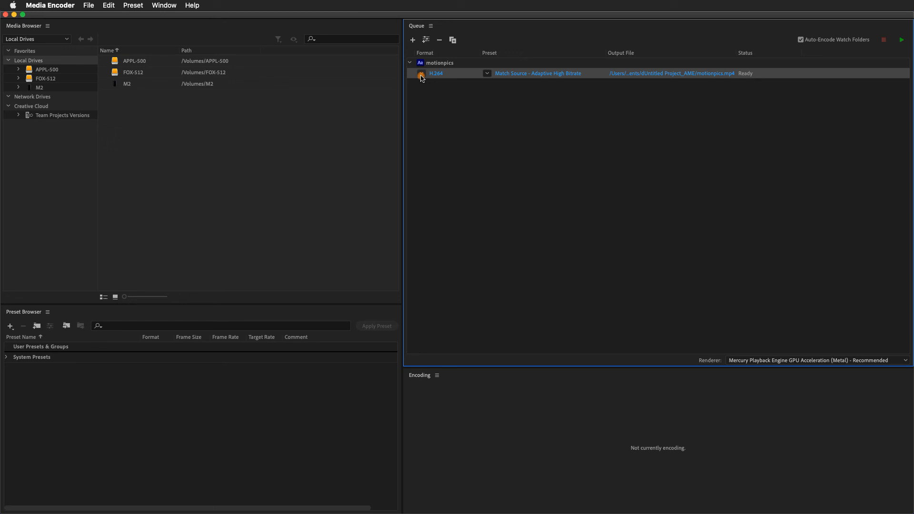
{"action": "left_click", "coordinate": [487, 73]}
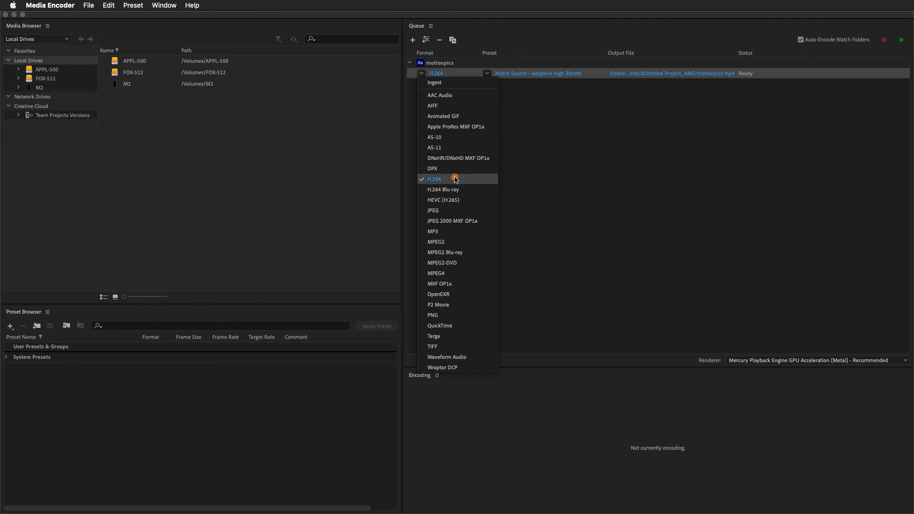
{"action": "left_click", "coordinate": [434, 179]}
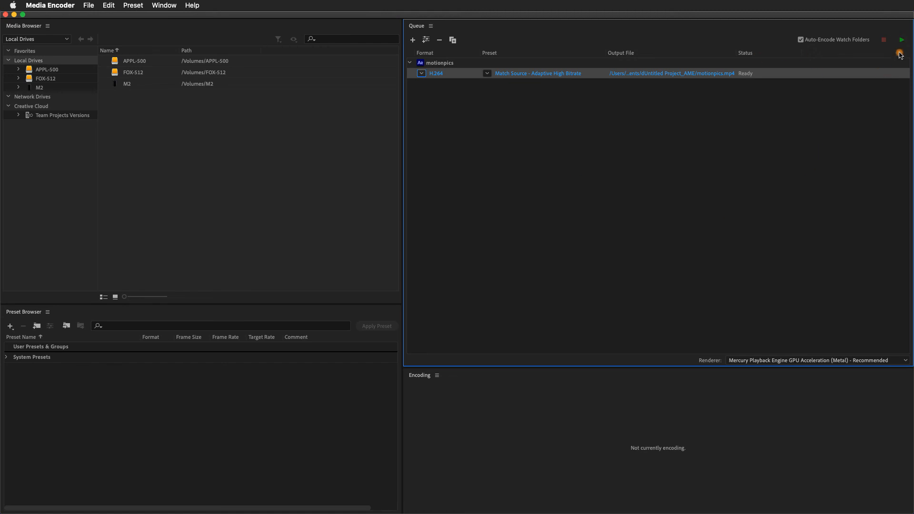
Encode the queue to motionpics.mp4 and reveal the 5 MB file in Finder.
{"action": "left_click", "coordinate": [902, 40]}
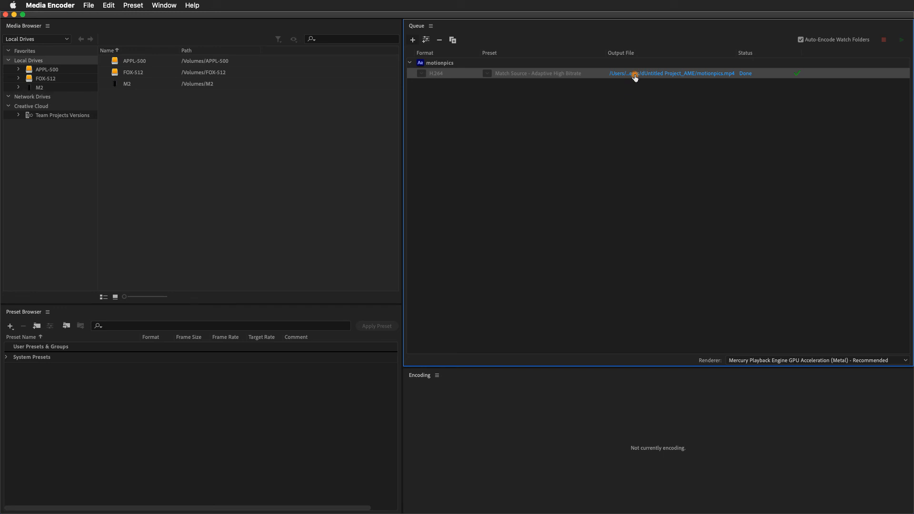
{"action": "mouse_move", "coordinate": [648, 74]}
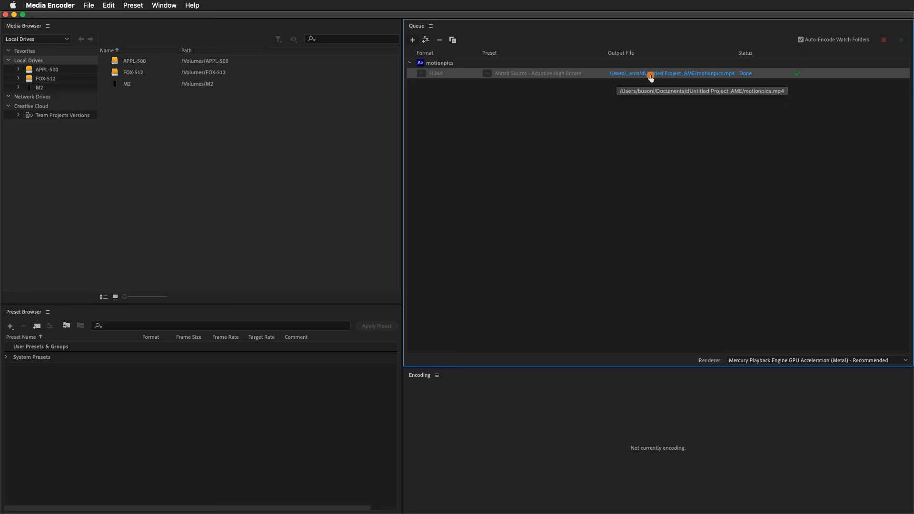
{"action": "left_click", "coordinate": [671, 73]}
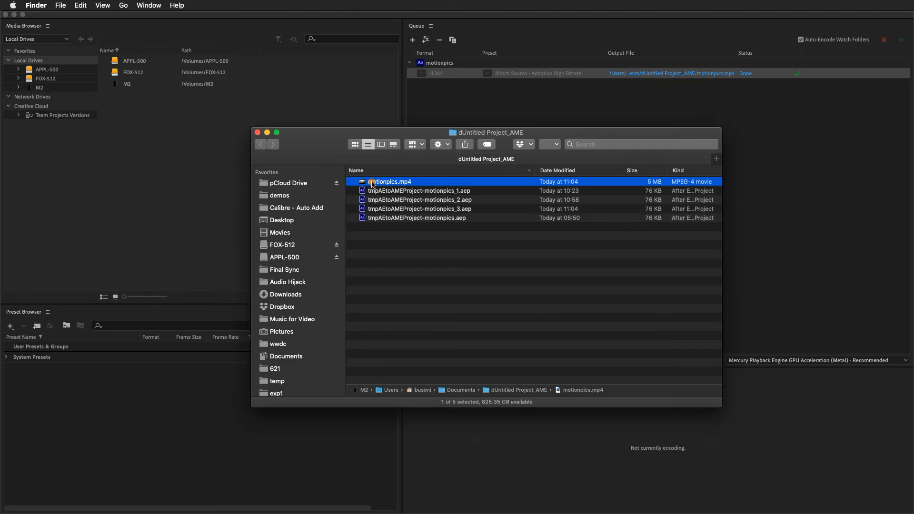